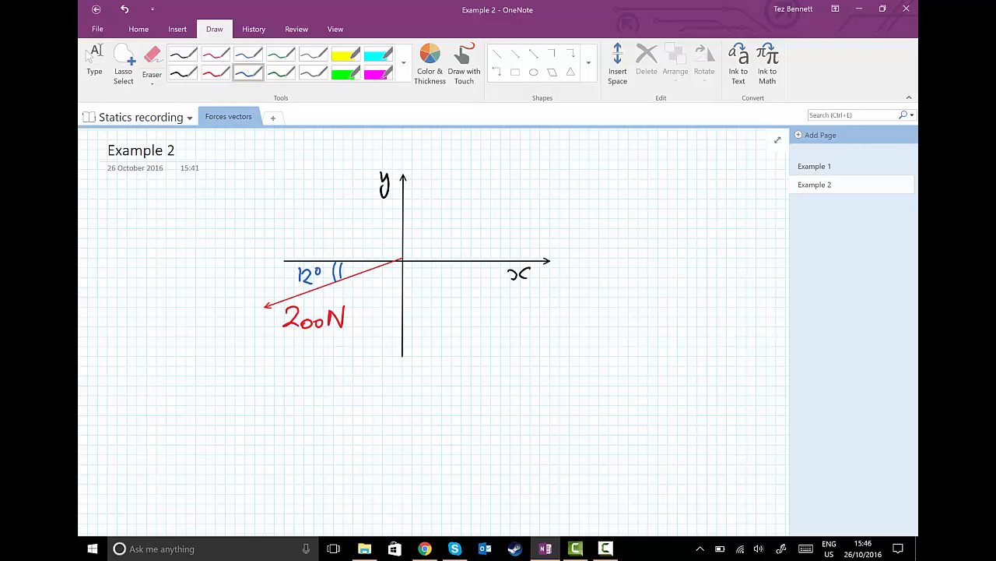
# Ink an arc from the positive x axis to the force and label it 192°.
pyautogui.moveTo(358, 260); pyautogui.dragTo(444, 261)
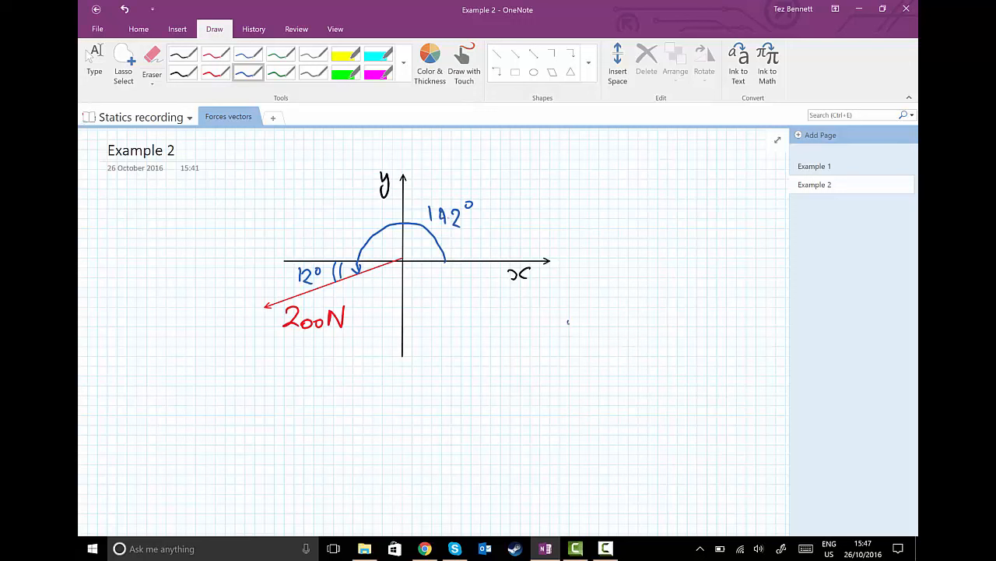
# Sketch small crossed axes and write All, Sin, Tan, Cos in the quadrants.
pyautogui.moveTo(575, 405); pyautogui.dragTo(569, 319)
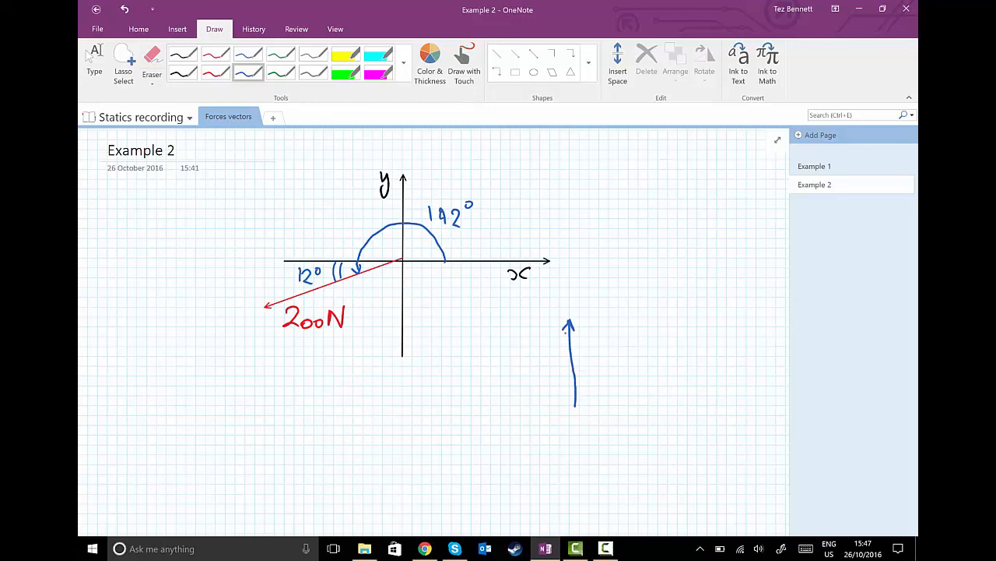
pyautogui.moveTo(521, 369); pyautogui.dragTo(623, 372)
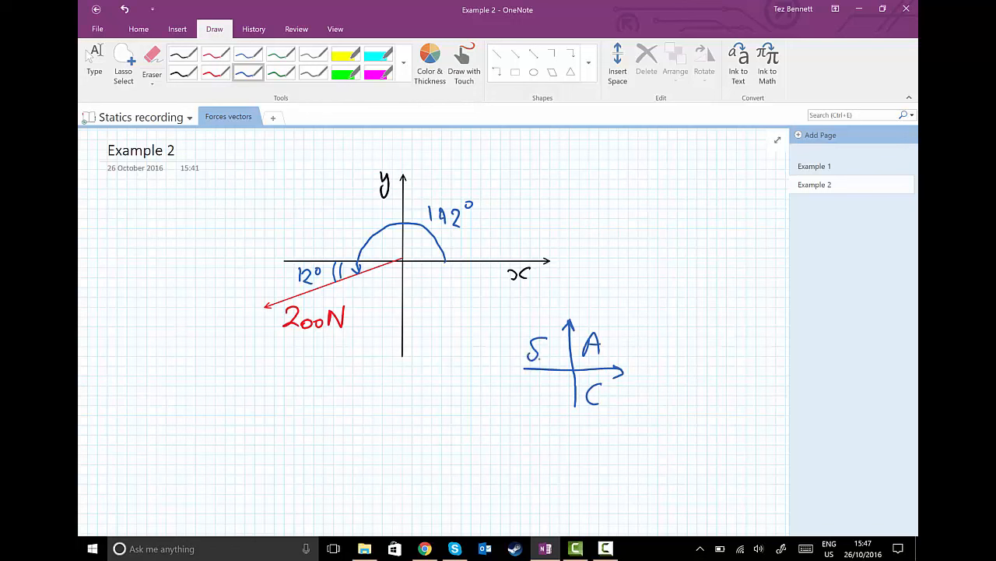
pyautogui.moveTo(537, 378); pyautogui.dragTo(537, 401)
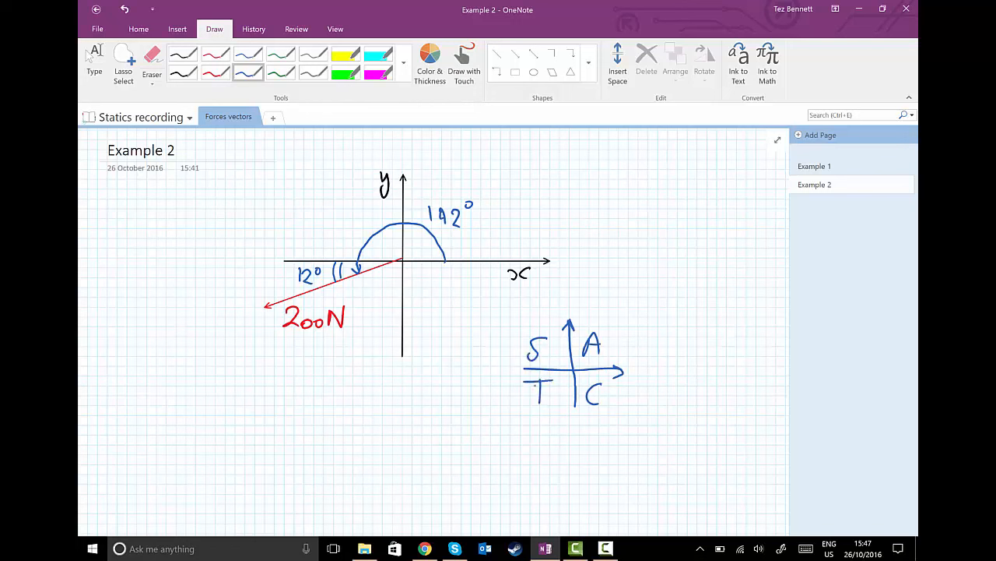
pyautogui.write('os')
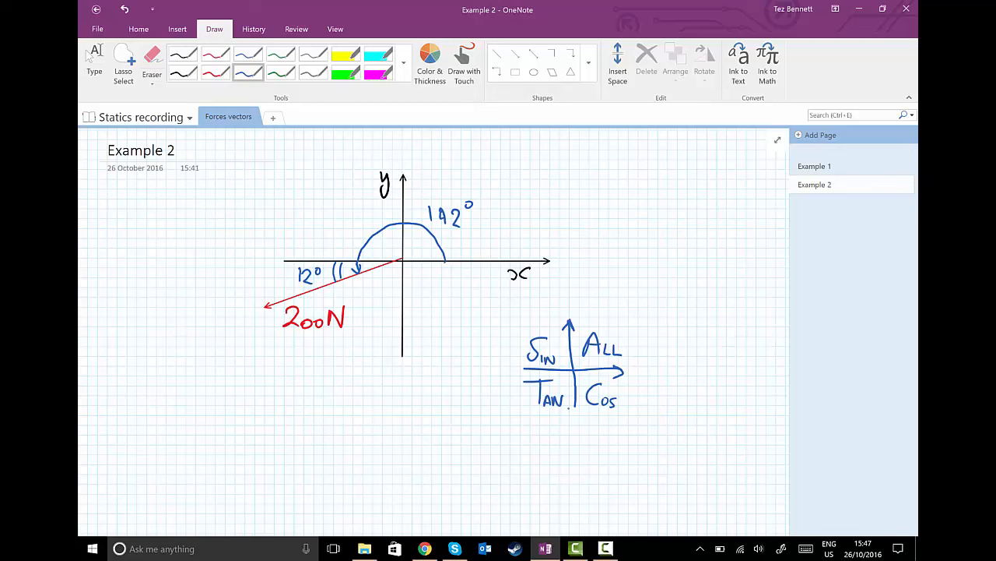
# Handwrite Fx = 200·cos 192° = −195.6 N below the sketch, underlining the result twice.
pyautogui.scroll(-3)
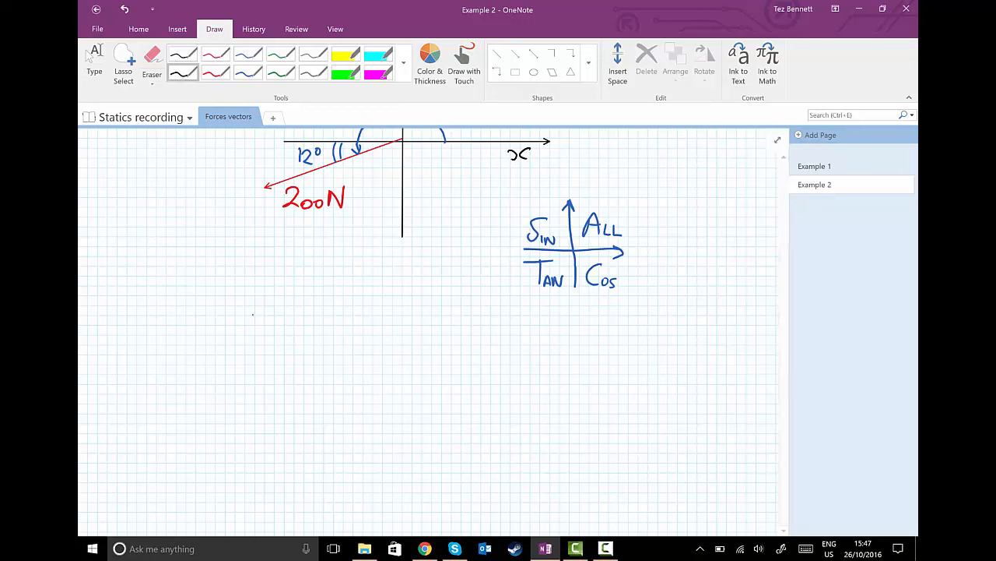
pyautogui.moveTo(249, 280); pyautogui.dragTo(233, 312)
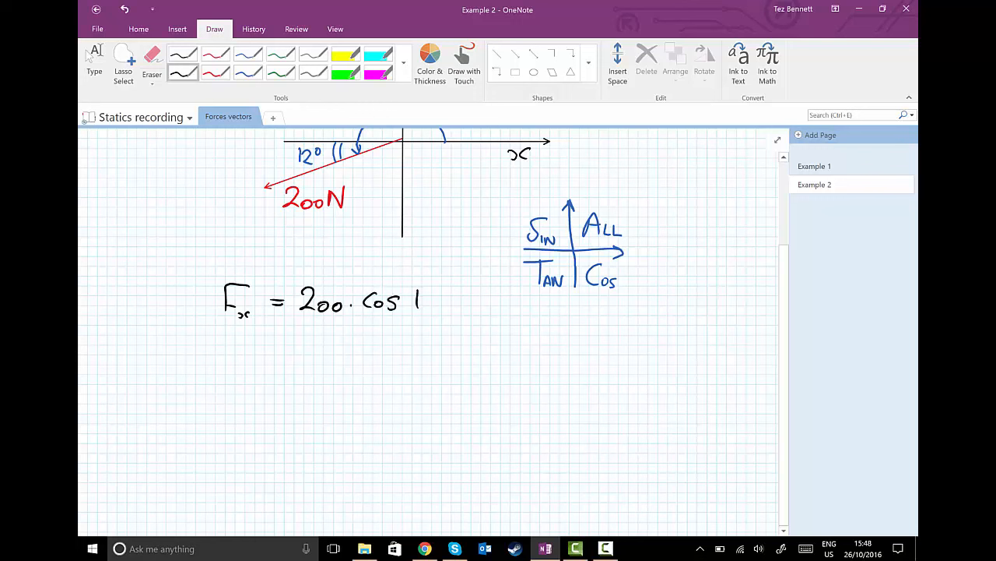
pyautogui.moveTo(424, 307); pyautogui.dragTo(463, 295)
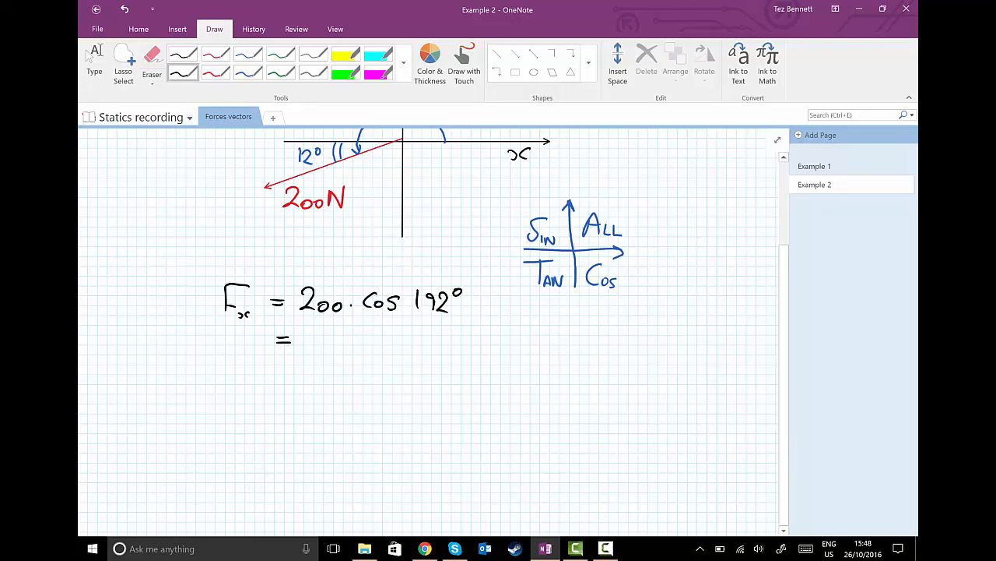
pyautogui.moveTo(315, 340); pyautogui.dragTo(331, 341)
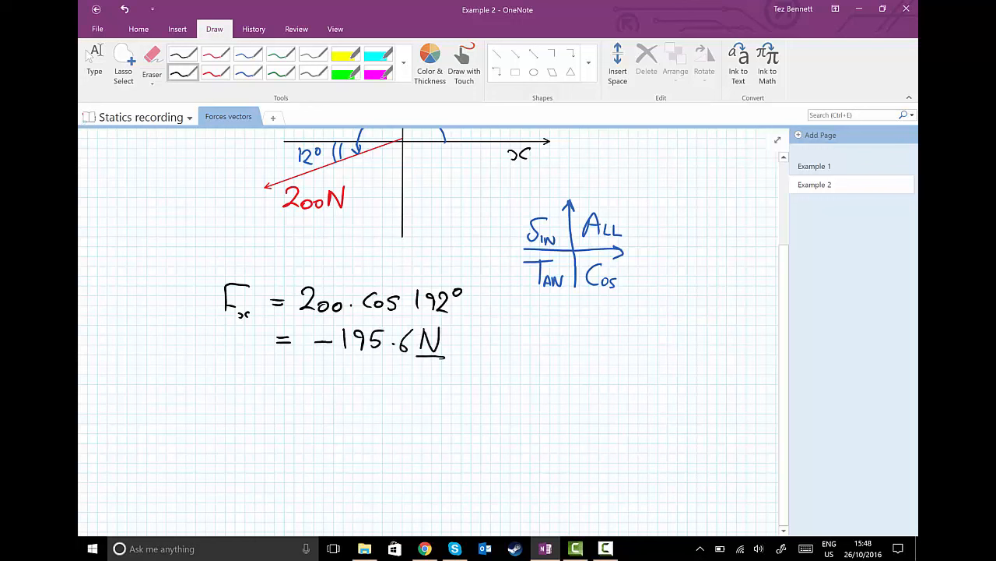
pyautogui.moveTo(320, 358); pyautogui.dragTo(447, 359)
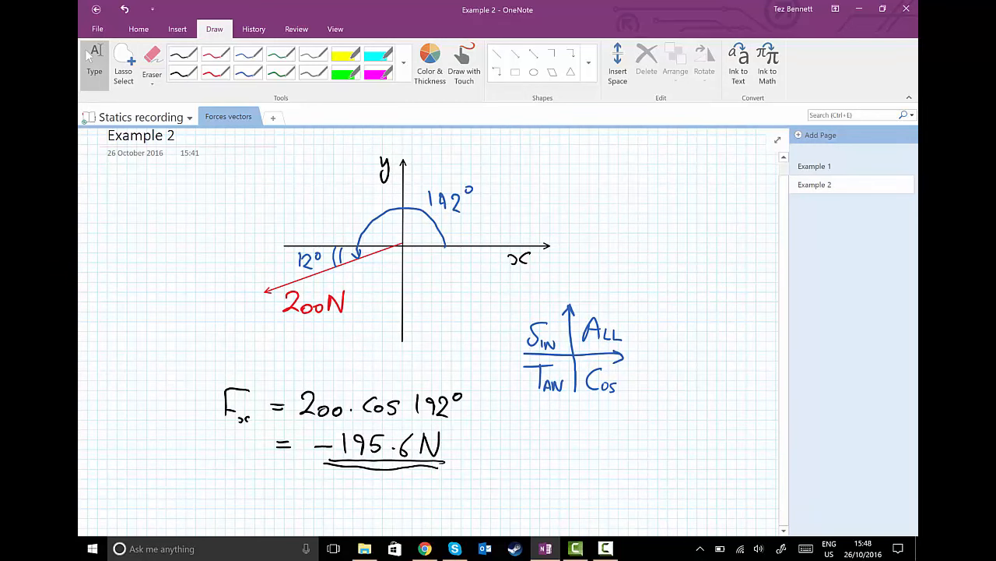
pyautogui.scroll(-3)
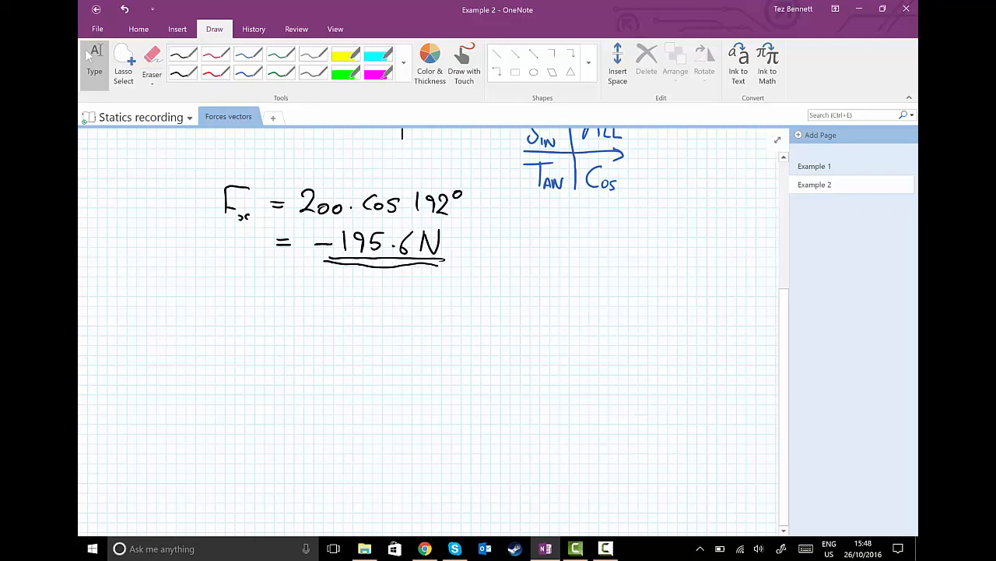
# Handwrite Fy = 200·sin 192° = −41.6 N below Fx, double-underlining −41.6 N.
pyautogui.moveTo(230, 292); pyautogui.dragTo(245, 335)
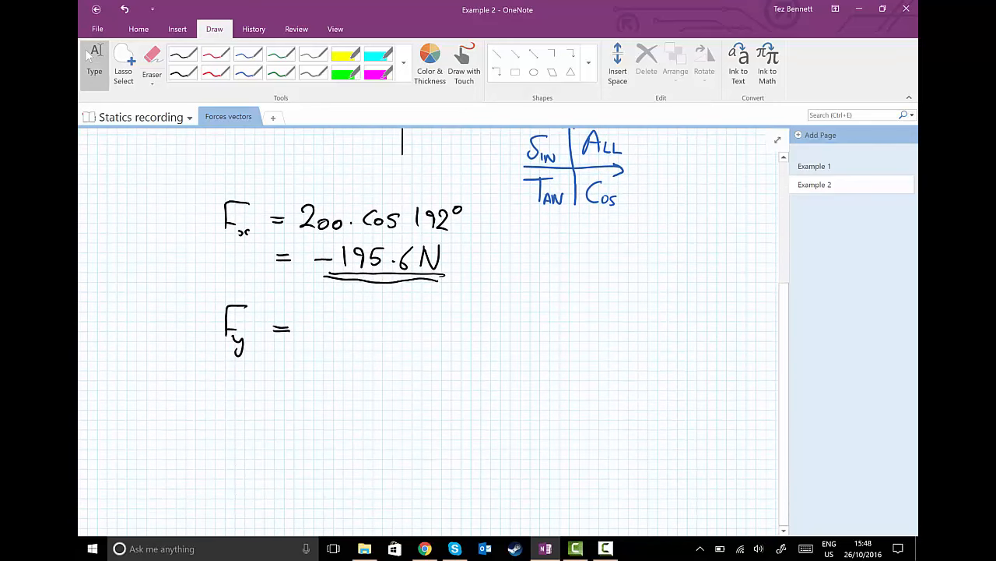
pyautogui.moveTo(303, 323); pyautogui.dragTo(335, 327)
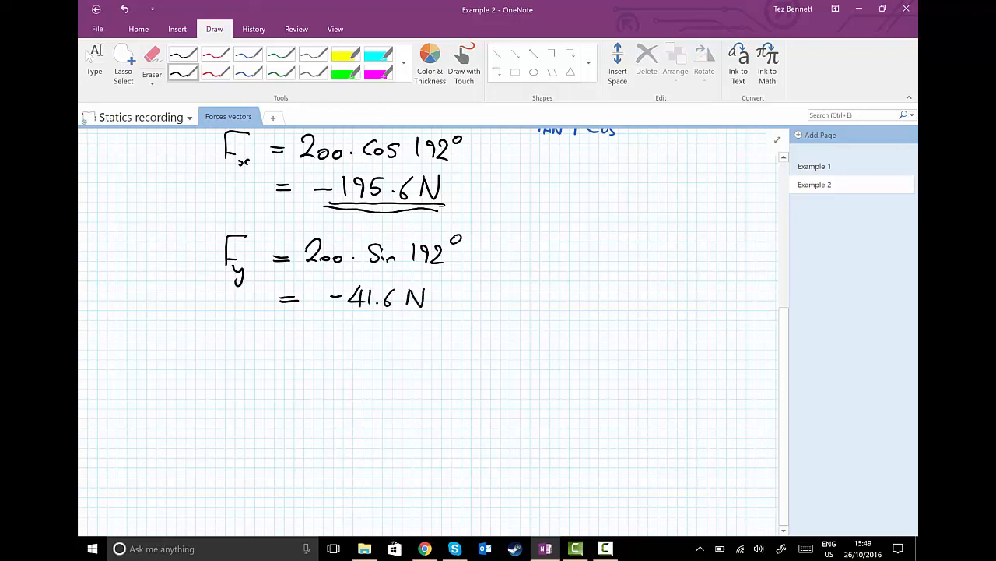
pyautogui.moveTo(335, 315); pyautogui.dragTo(440, 315)
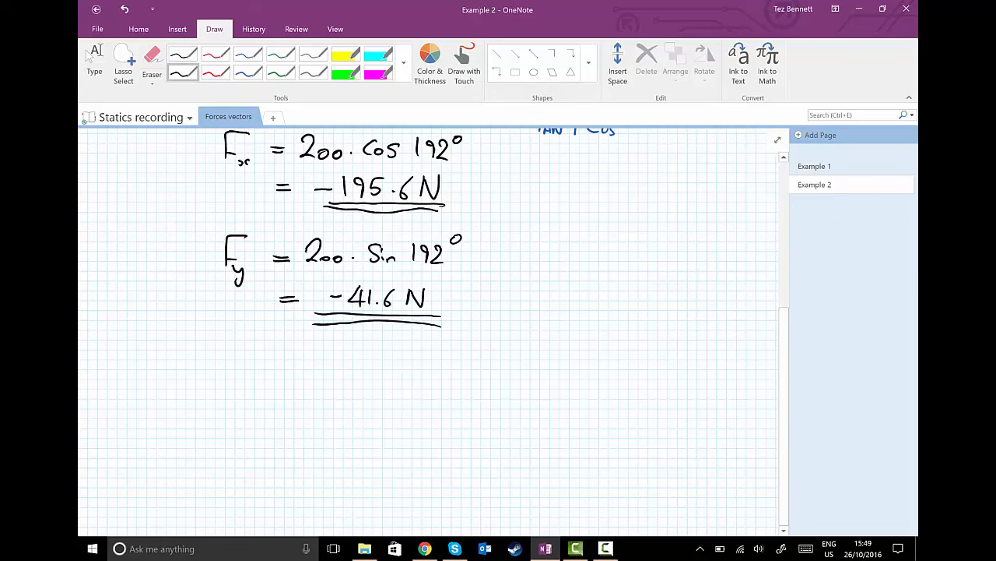
pyautogui.scroll(-3)
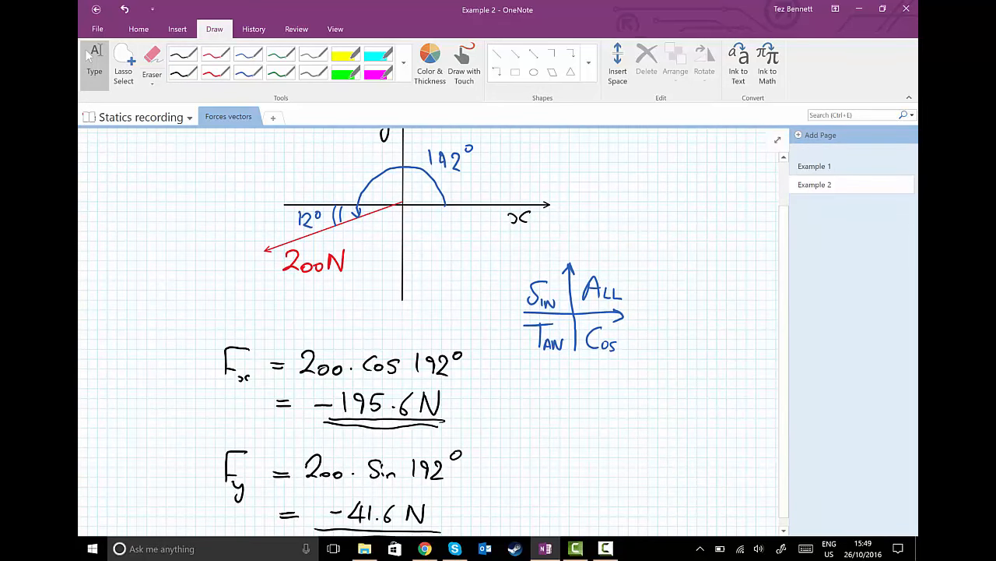